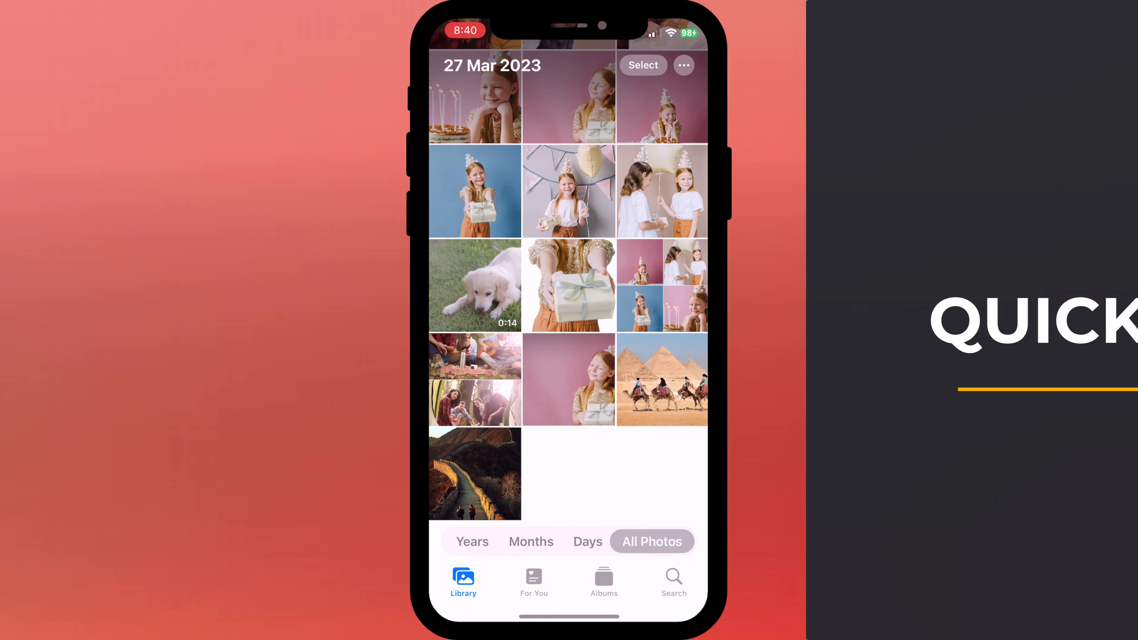
View the gift photo full screen, briefly enter and leave its crop editor, then switch photos.
left_click(475, 191)
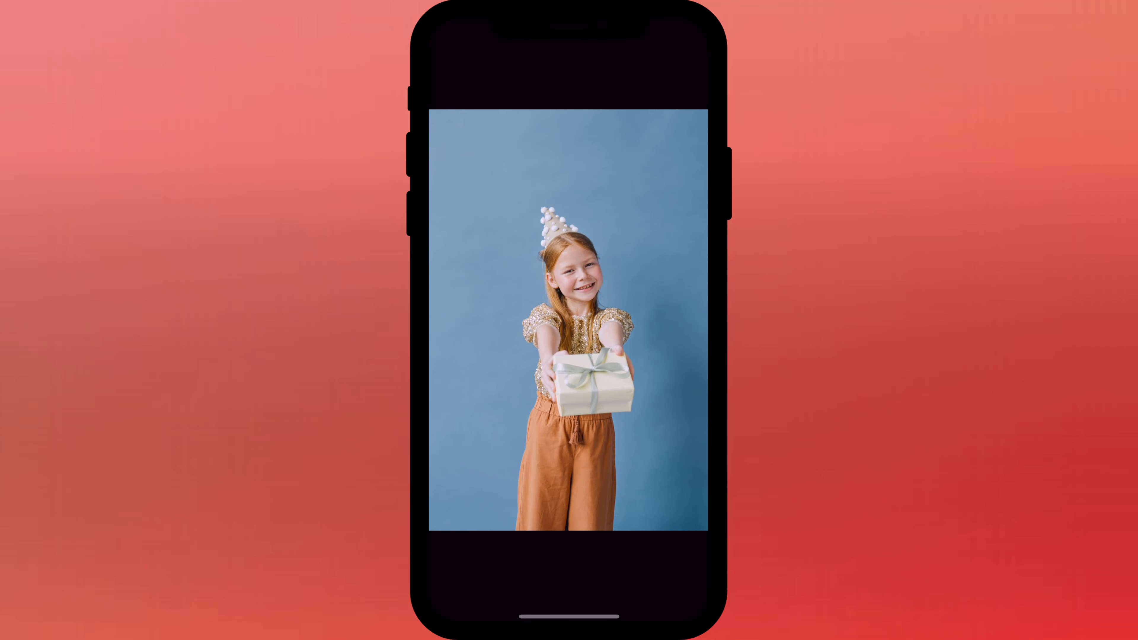
left_click(570, 356)
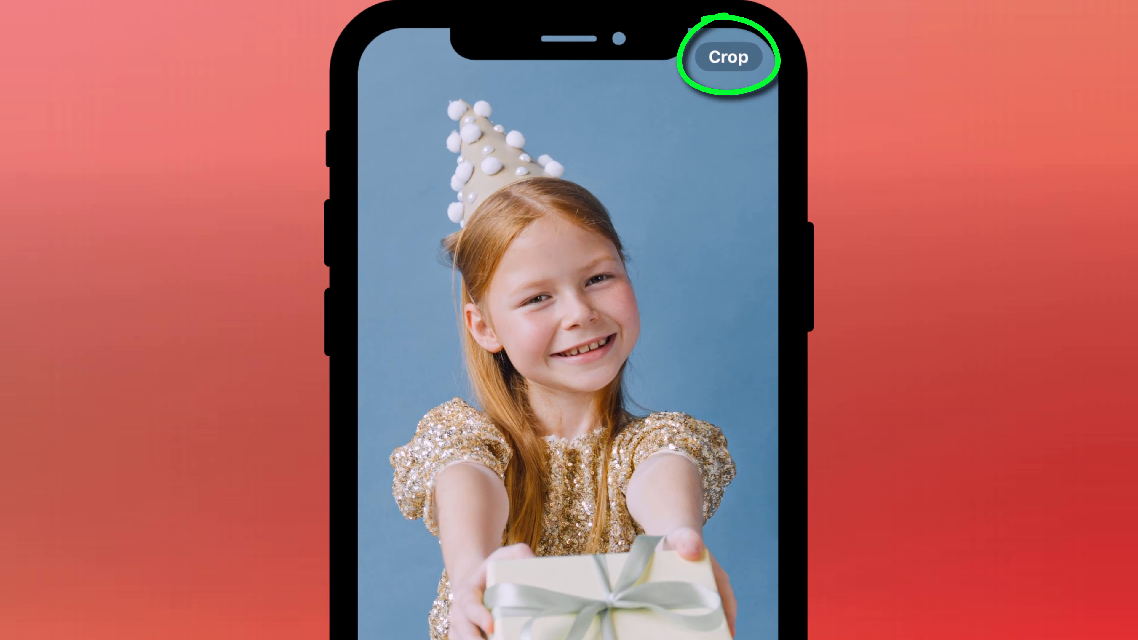
left_click(728, 57)
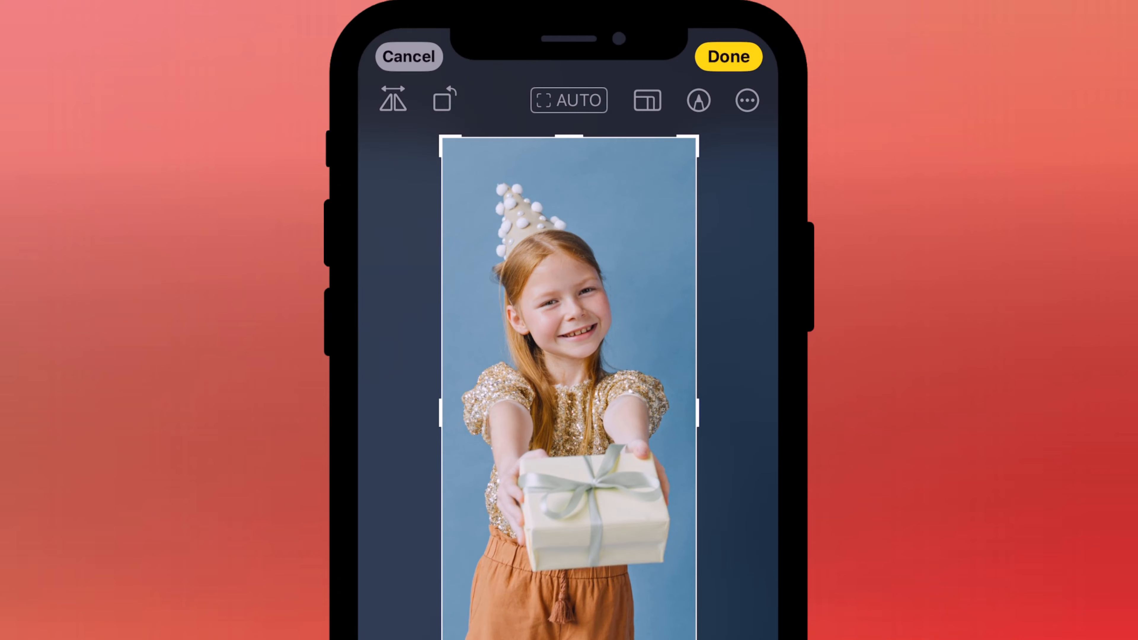
left_click(727, 57)
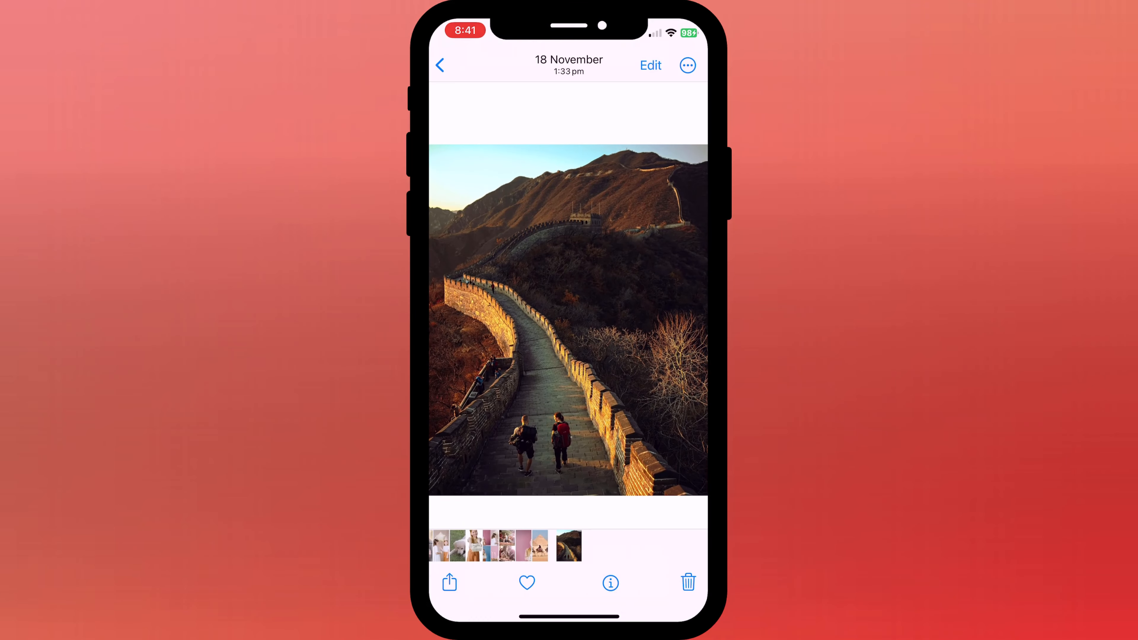
Show the Great Wall photo full screen with its crop shape menu, Full Screen ticked.
left_click(650, 65)
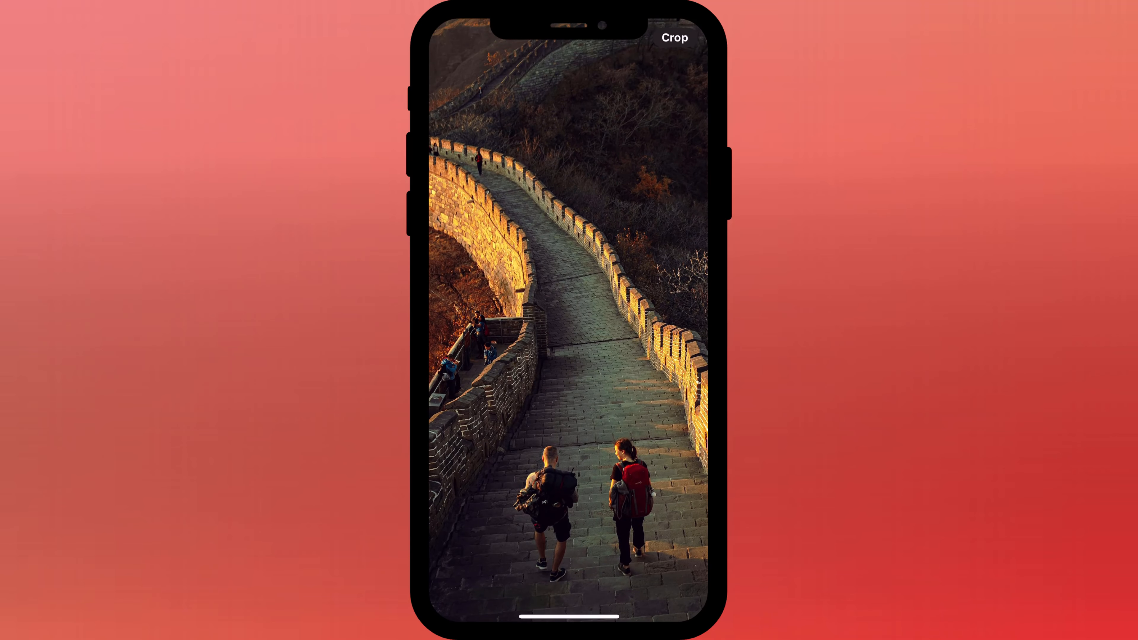
left_click(673, 38)
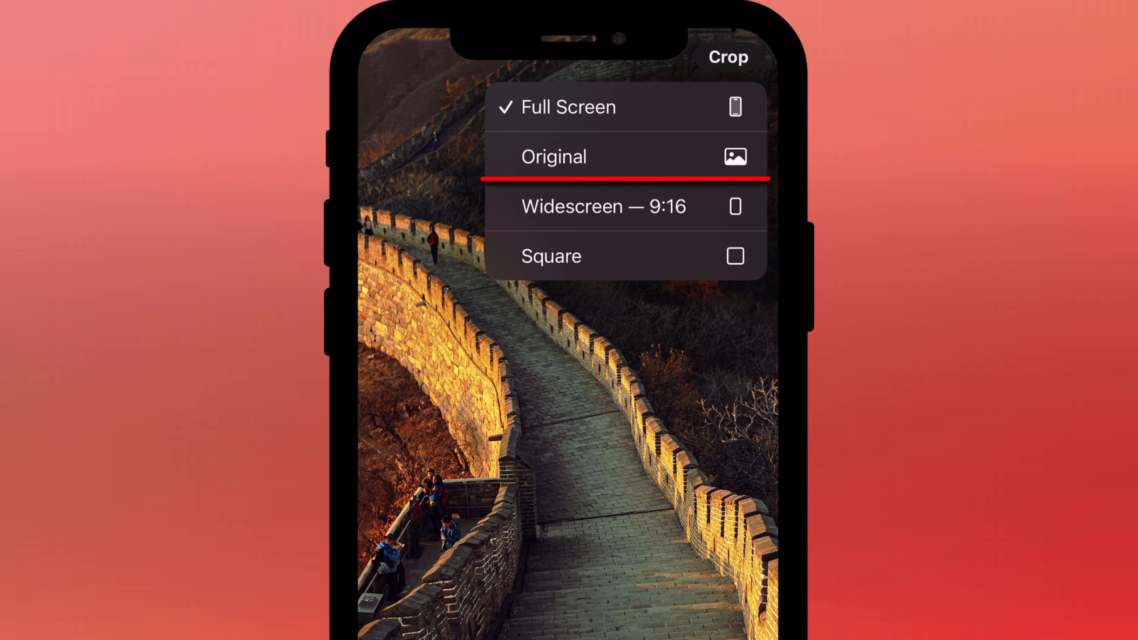
Crop the Great Wall photo to Square, save it with Done, and return to the viewer.
left_click(604, 207)
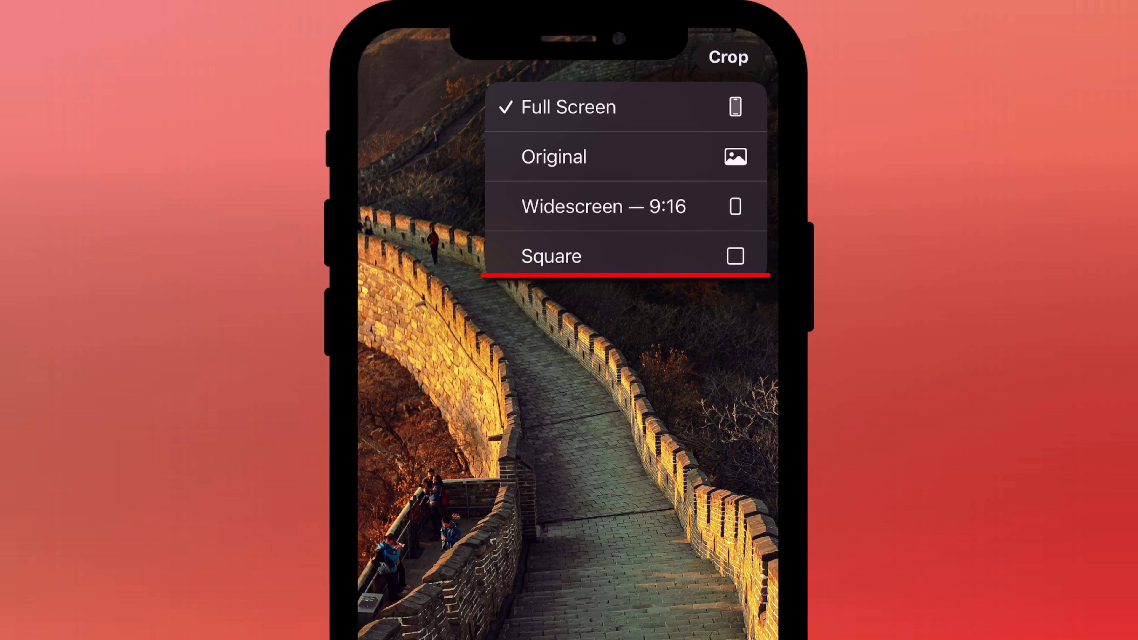
left_click(554, 156)
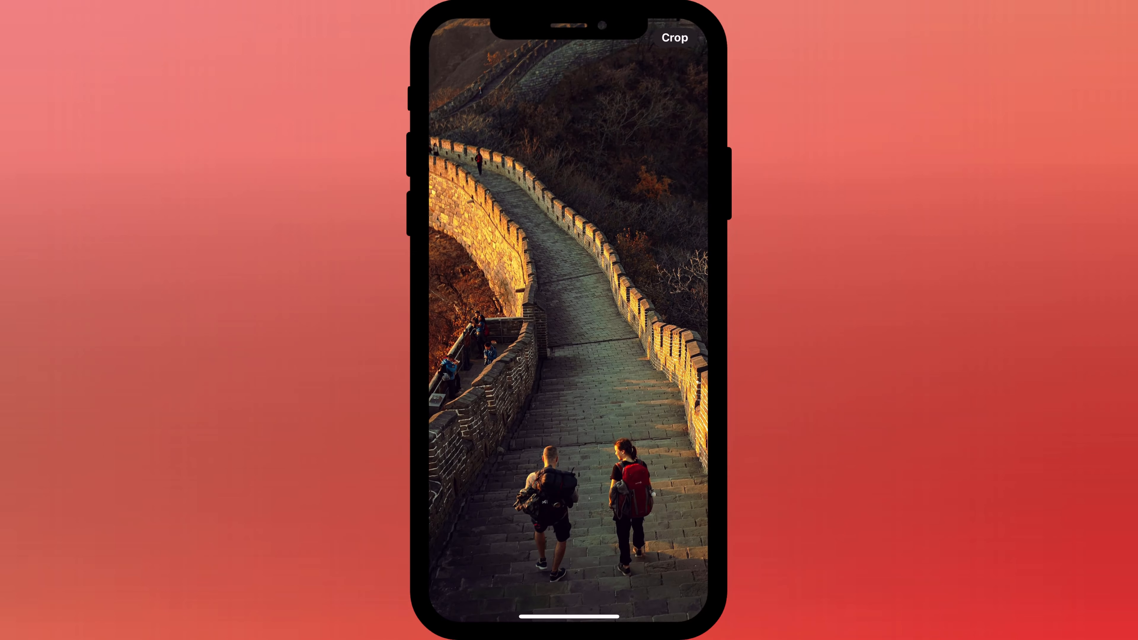
left_click(673, 37)
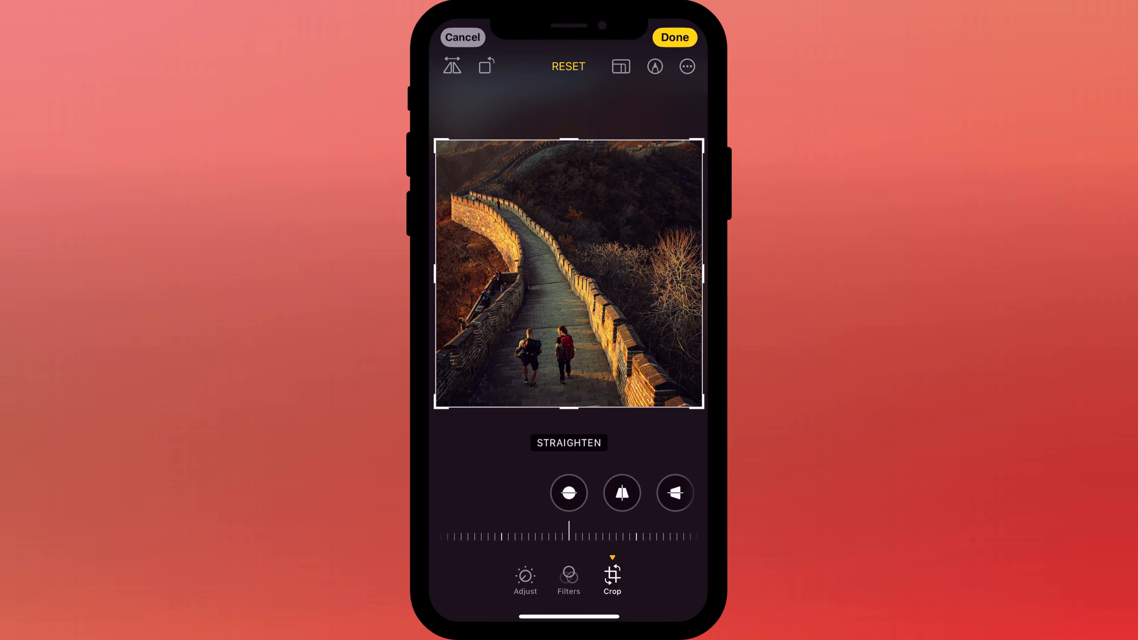
left_click(673, 36)
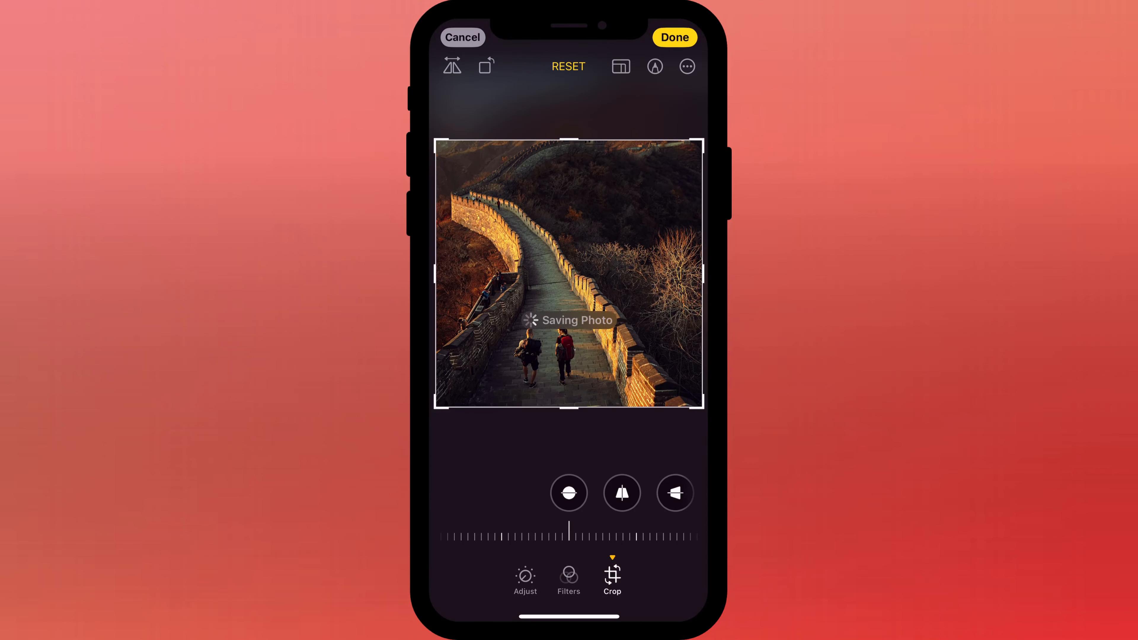
left_click(673, 37)
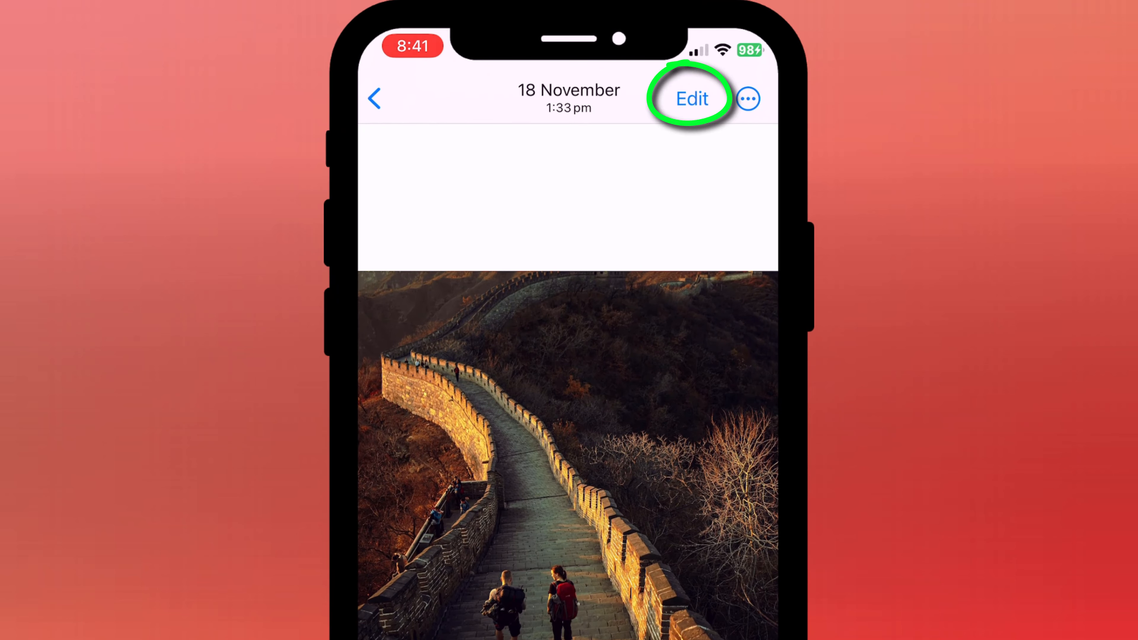
Revert the Great Wall photo to its original, then list the crop shapes with Square ticked.
left_click(691, 98)
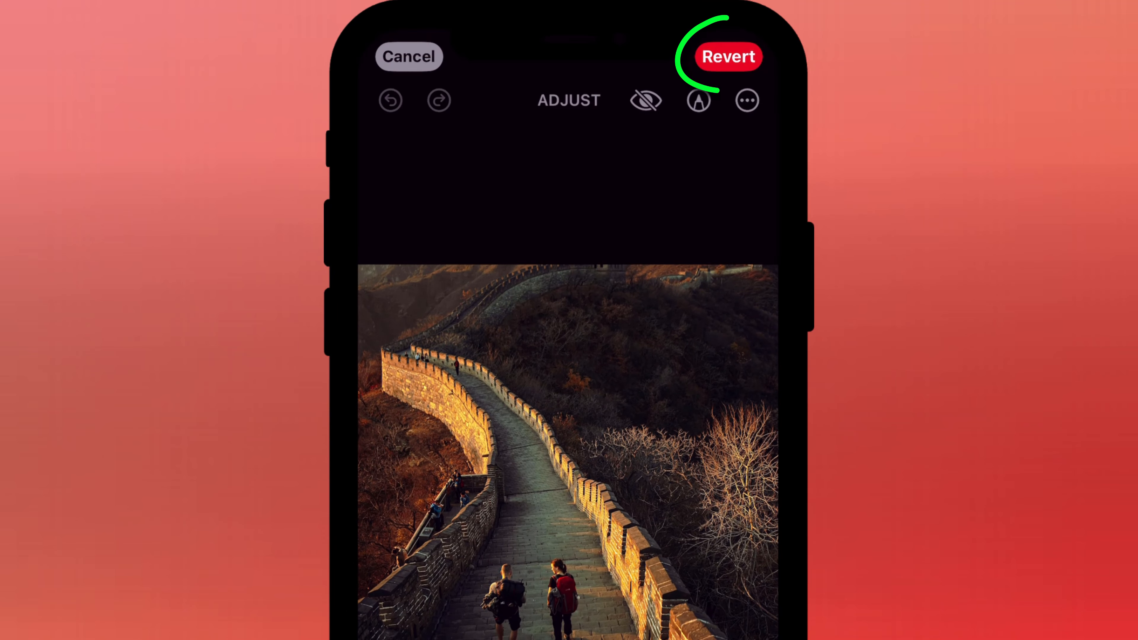
left_click(729, 57)
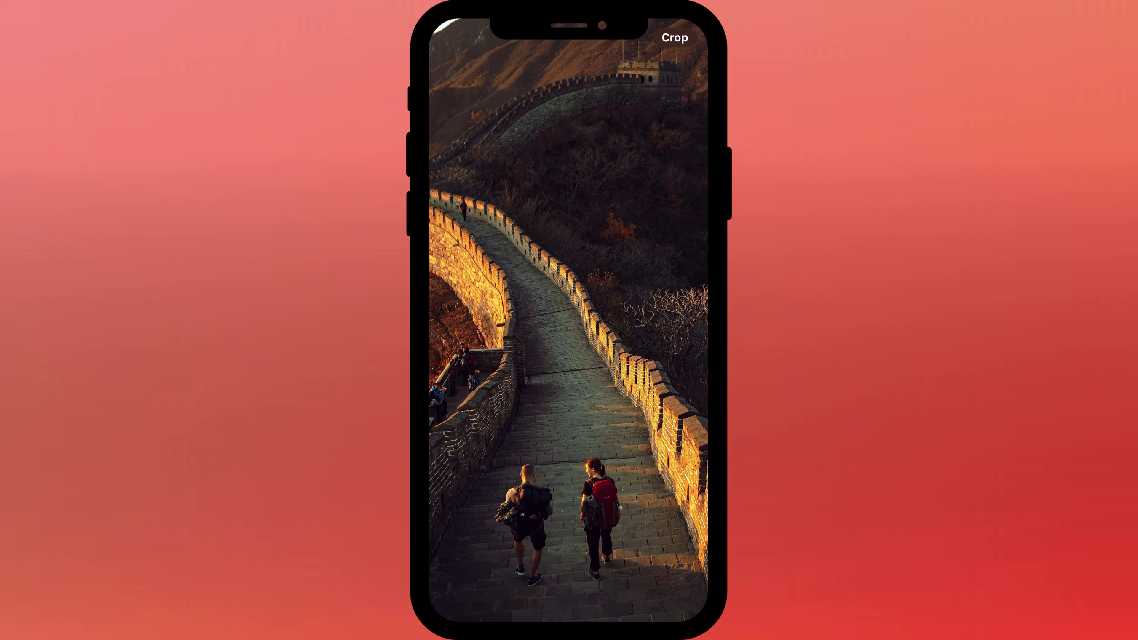
left_click(673, 36)
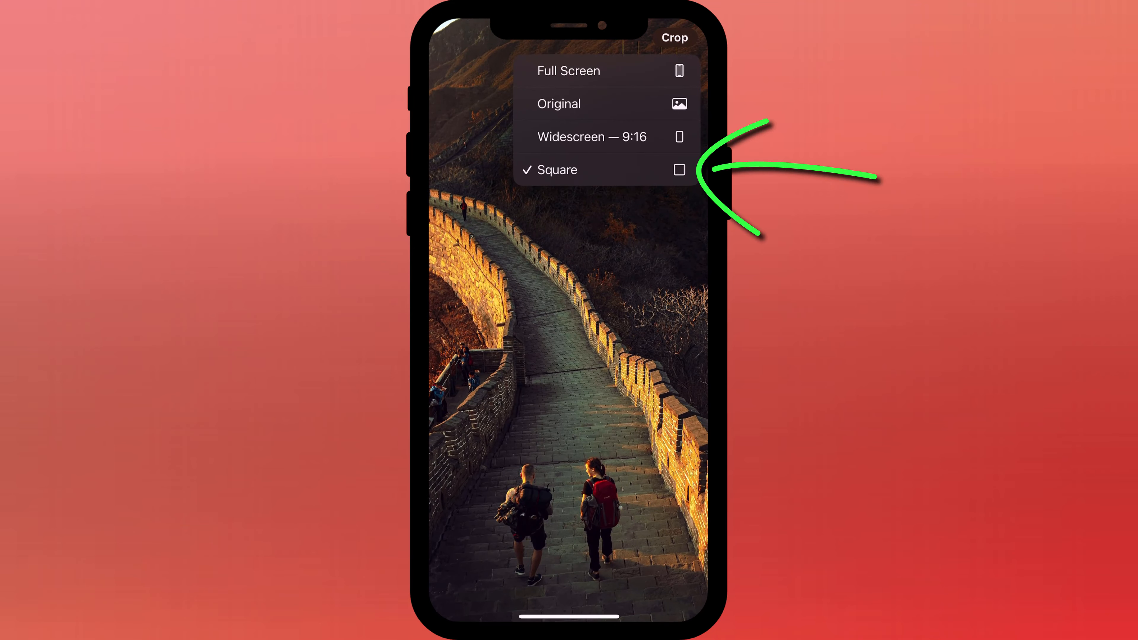